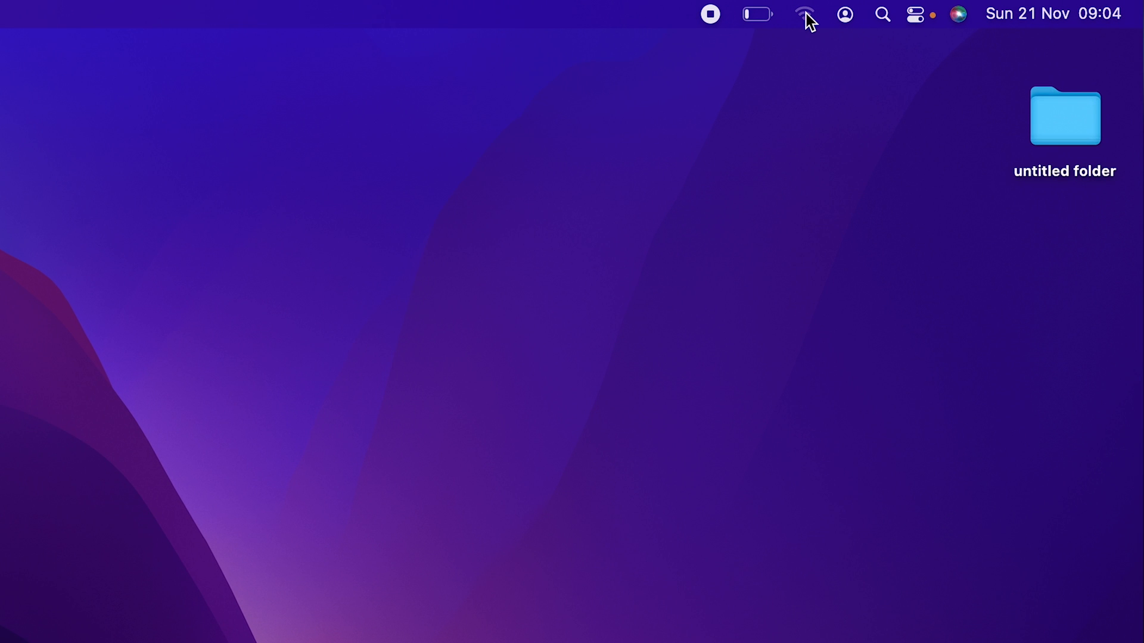
Show the Wi-Fi menu with its on/off toggle and Network Preferences entry
left_click(804, 14)
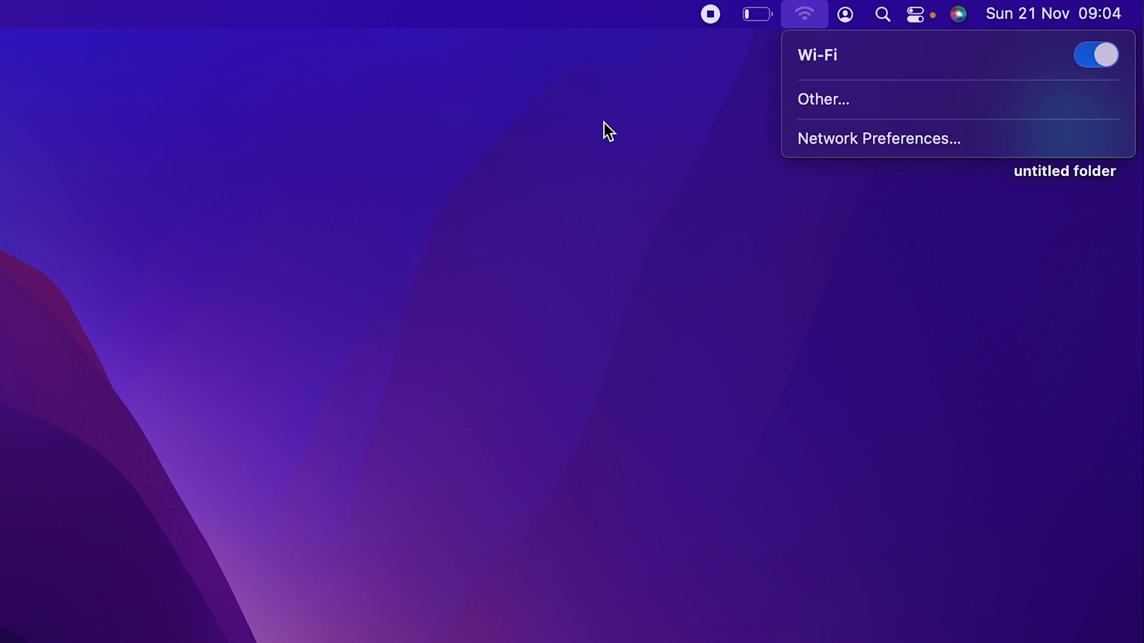